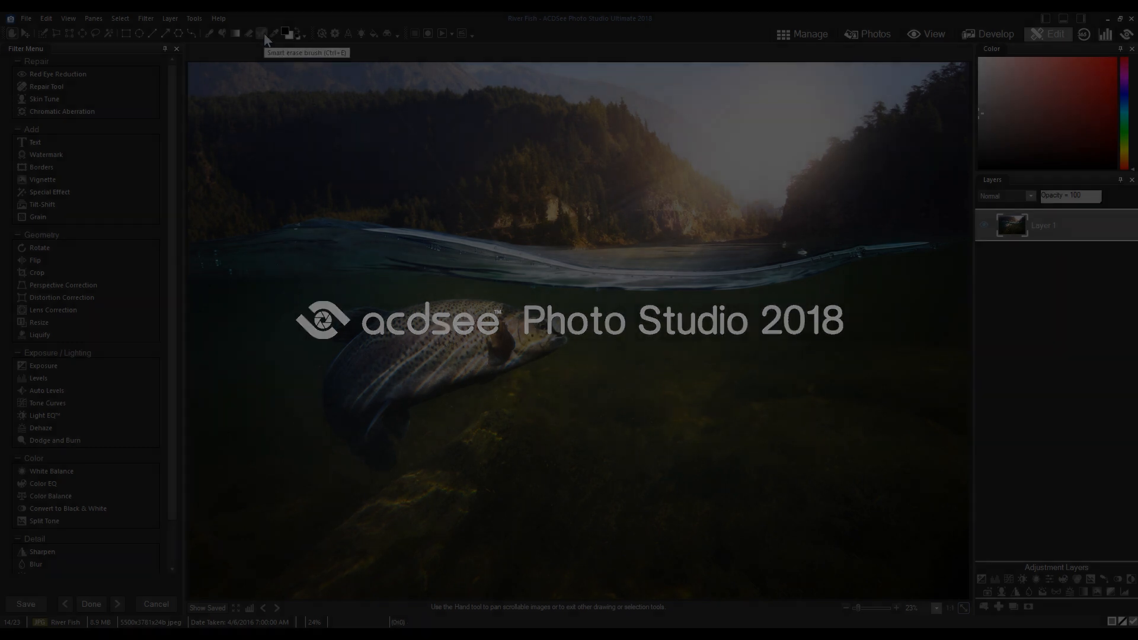
# - Smart Erase the trout from the underwater river photo, leaving water and riverbed
pyautogui.click(556, 334)
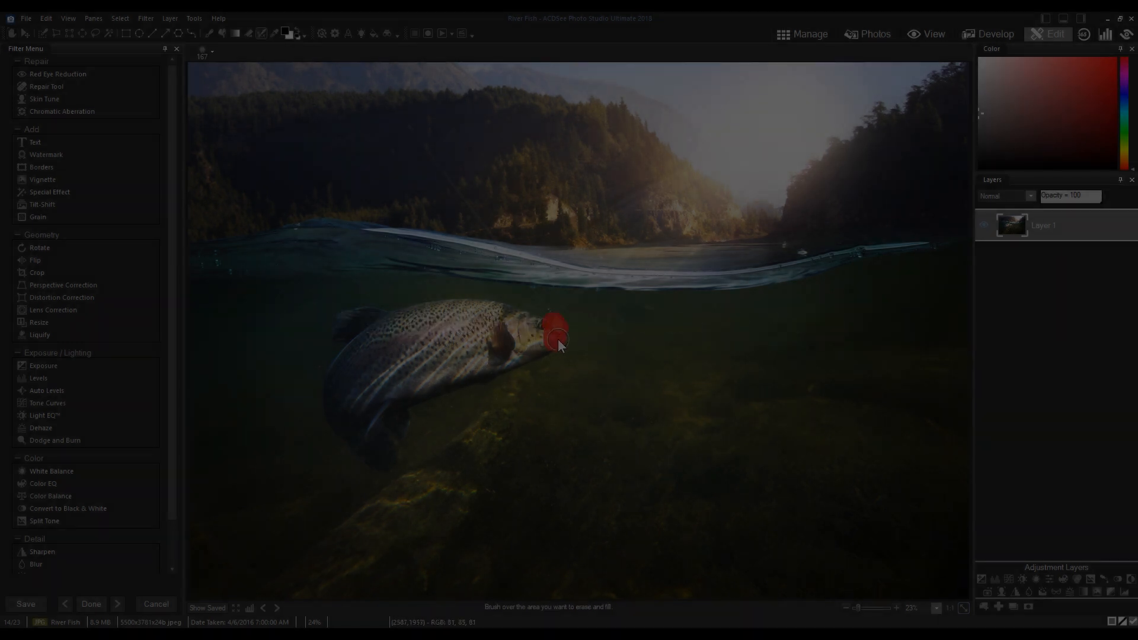
pyautogui.moveTo(559, 345); pyautogui.dragTo(331, 403)
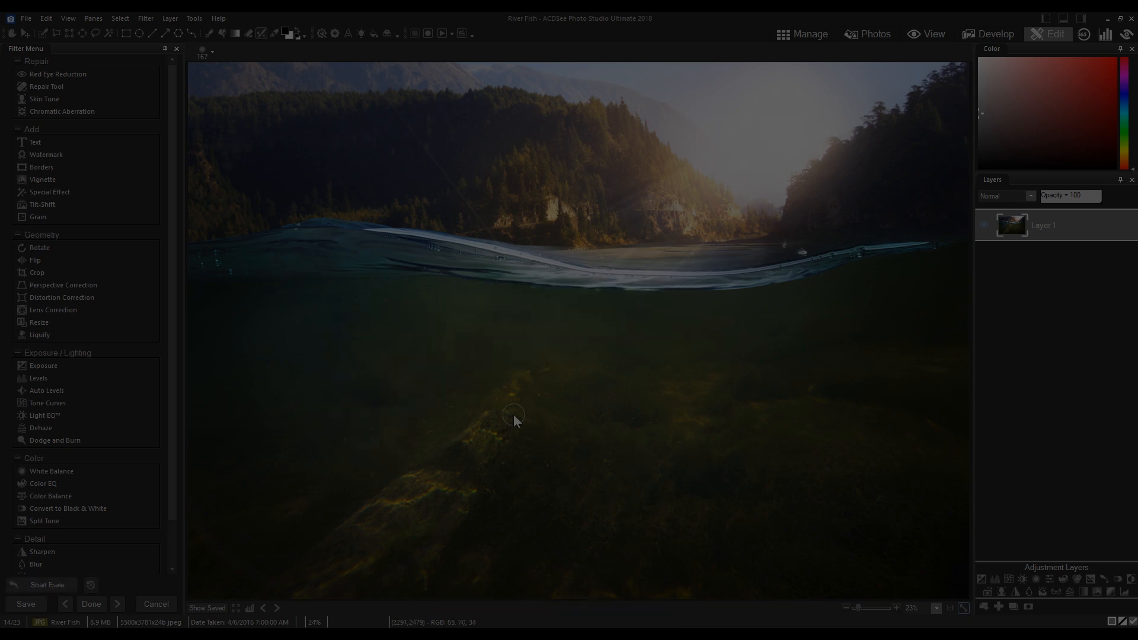
pyautogui.moveTo(471, 381)
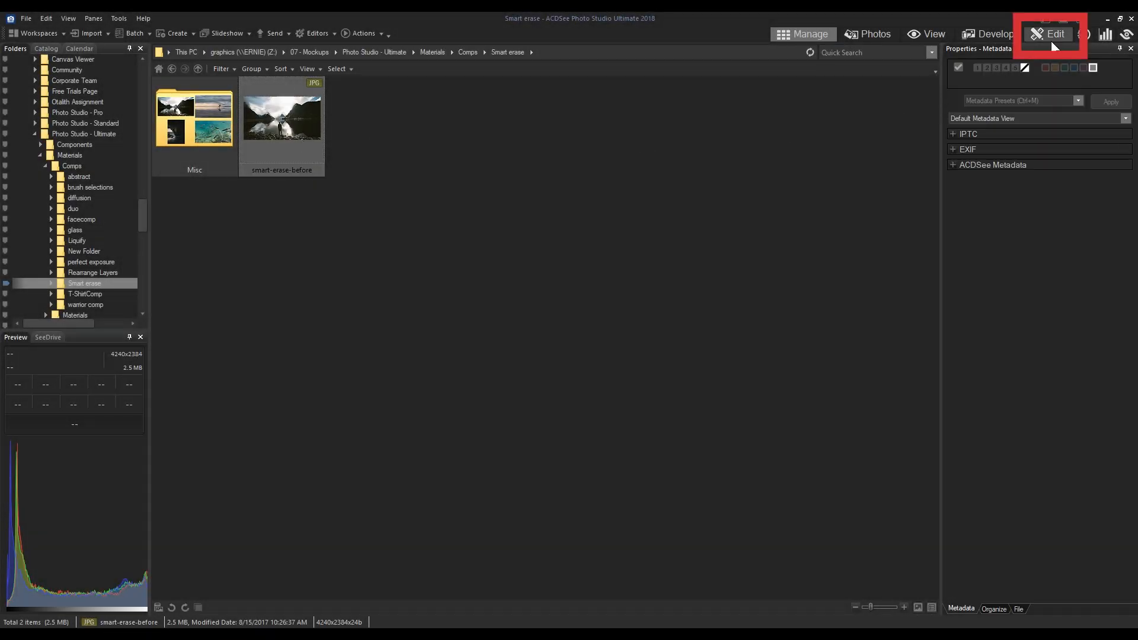
# - Open the smart-erase-before lakeshore photo in Edit mode
pyautogui.click(1051, 33)
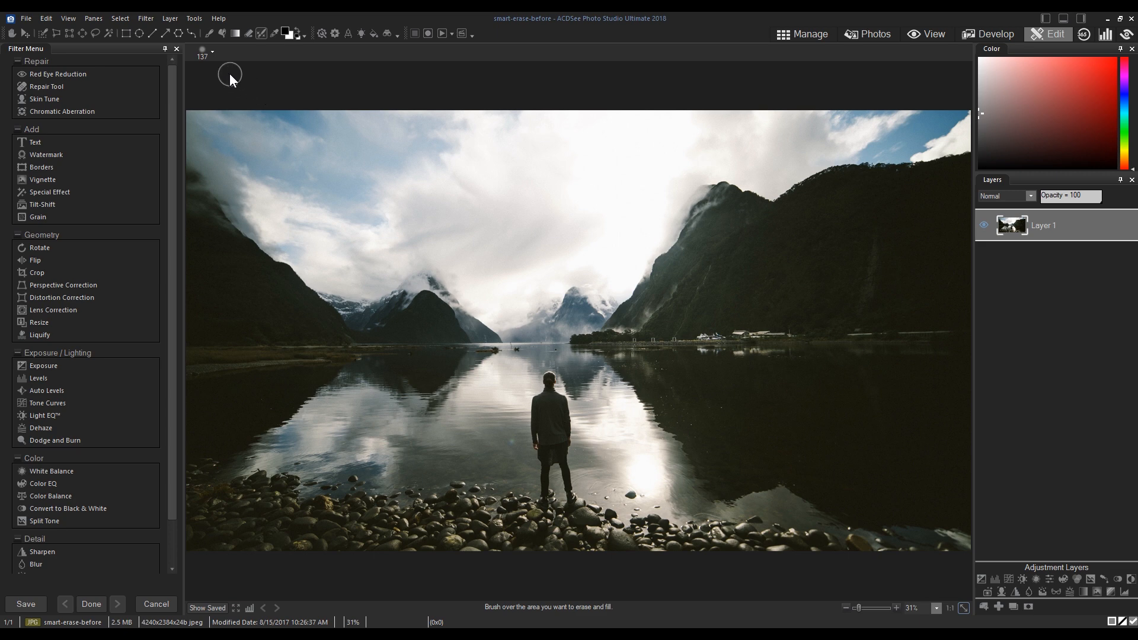
pyautogui.moveTo(256, 101)
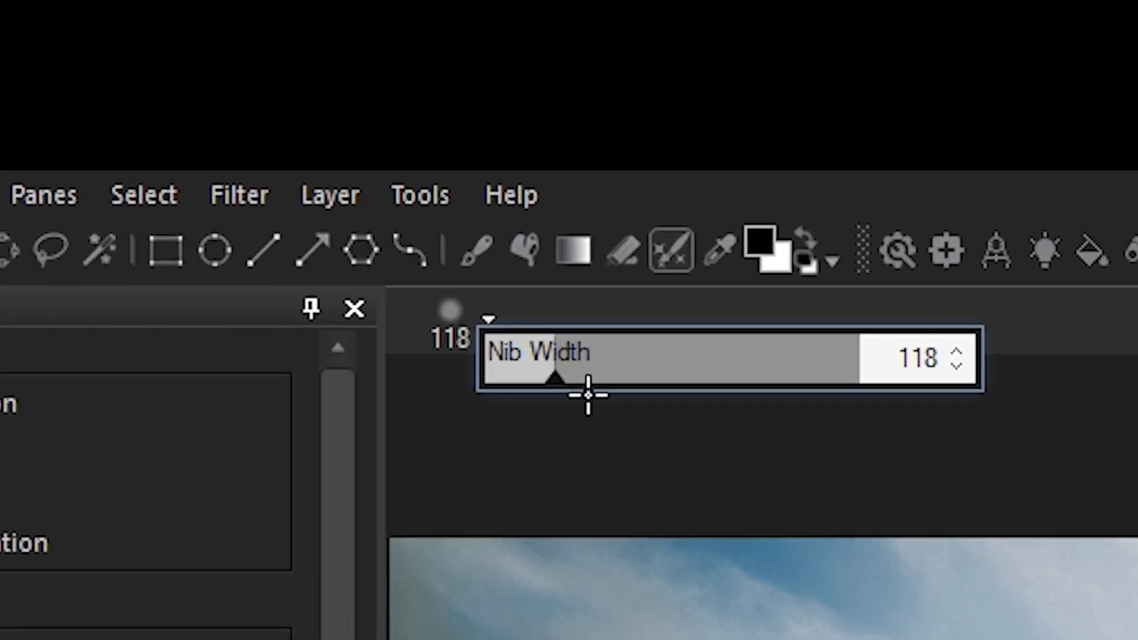
# - Narrow the Smart Erase nib width from 137 to about 116
pyautogui.moveTo(551, 377); pyautogui.dragTo(614, 377)
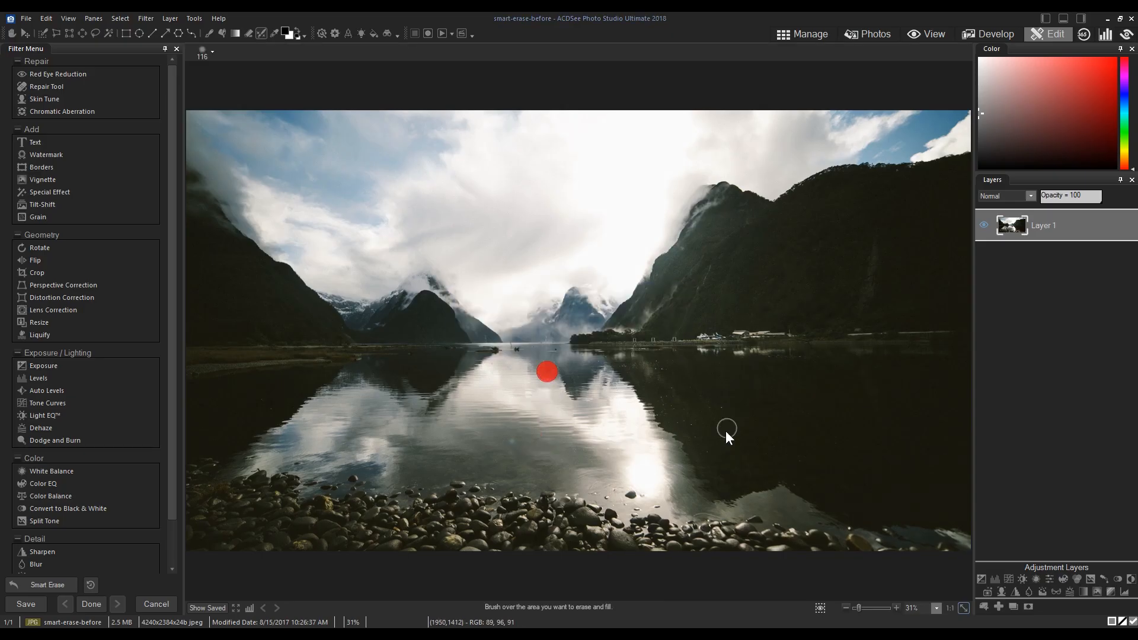
# - Touch up the man's spot, then compare against the saved original with Show Saved
pyautogui.click(546, 371)
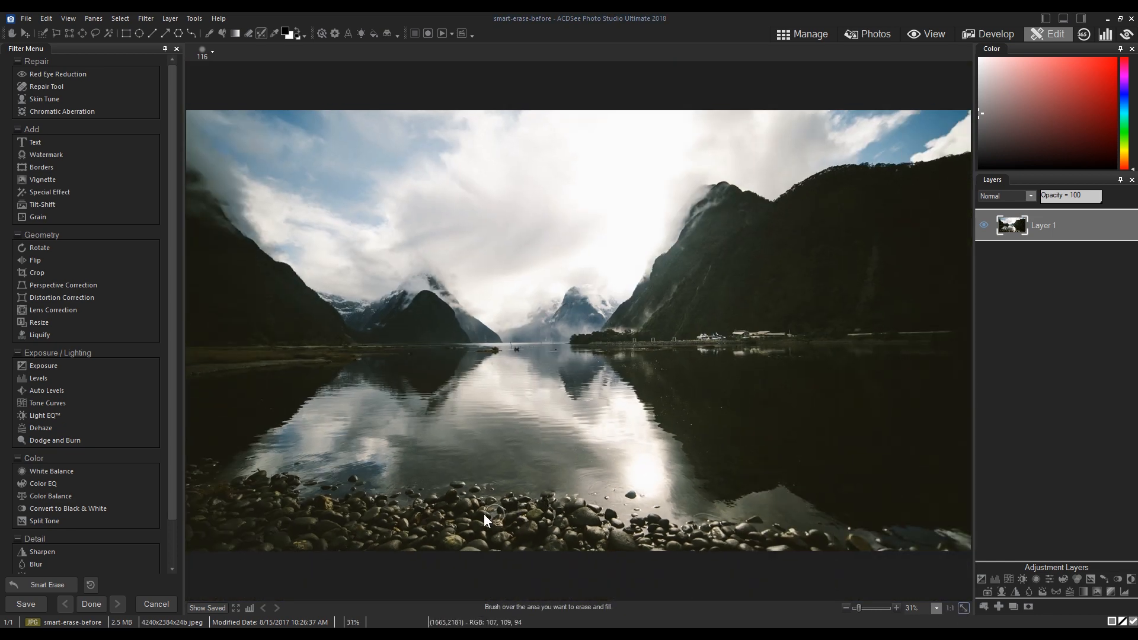
pyautogui.click(207, 608)
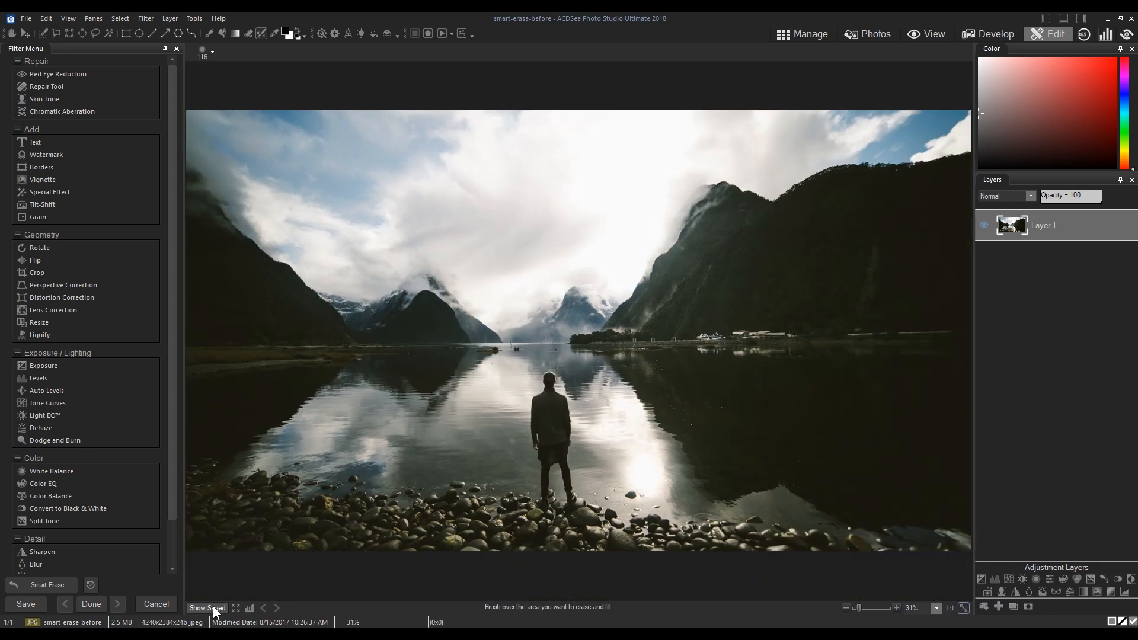
pyautogui.click(547, 428)
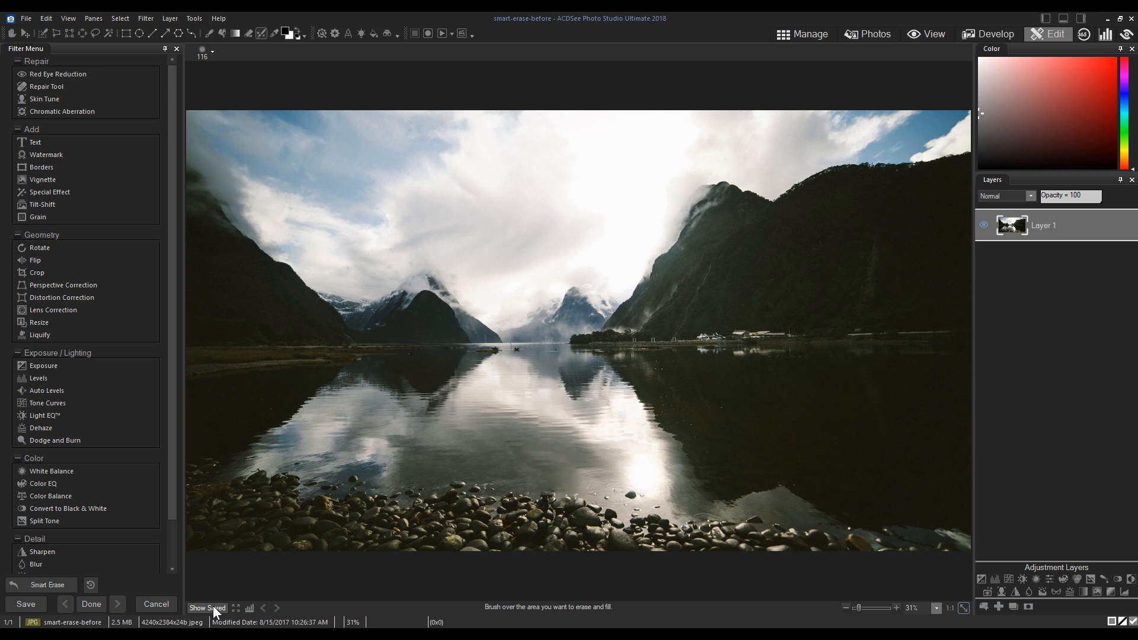